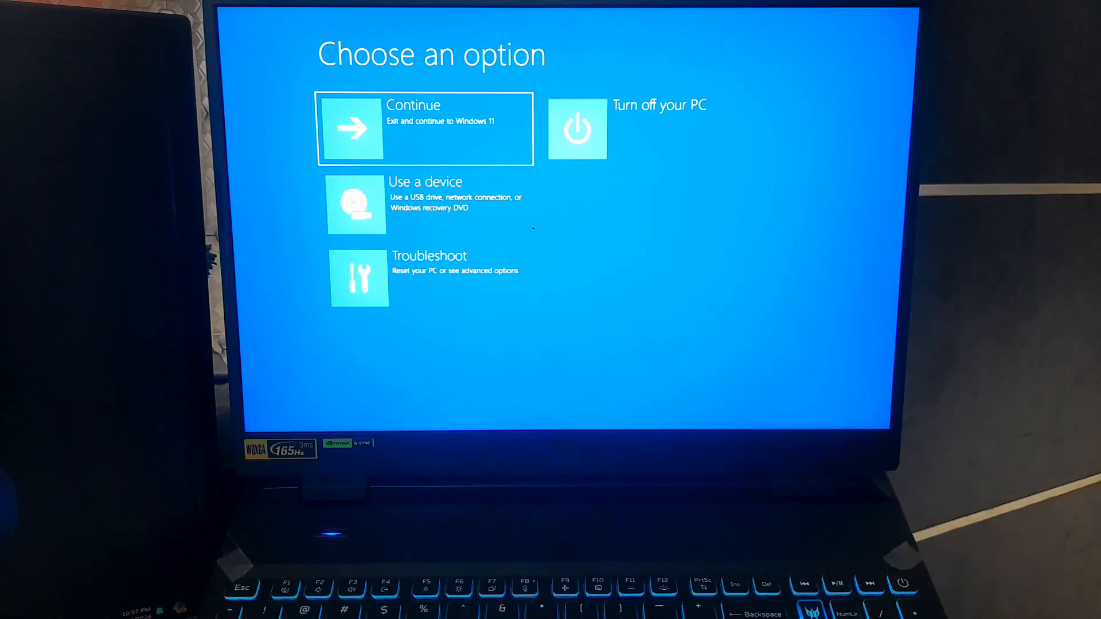
mouse_move(515, 254)
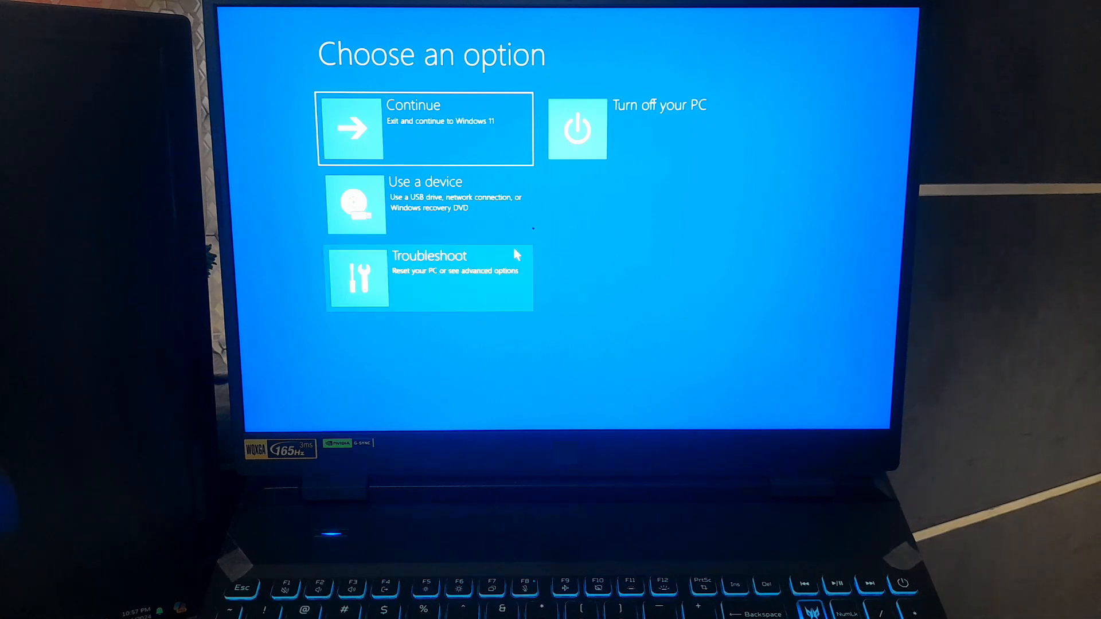
Step: Reach Command Prompt through Troubleshoot and Advanced options in the recovery menu
left_click(428, 277)
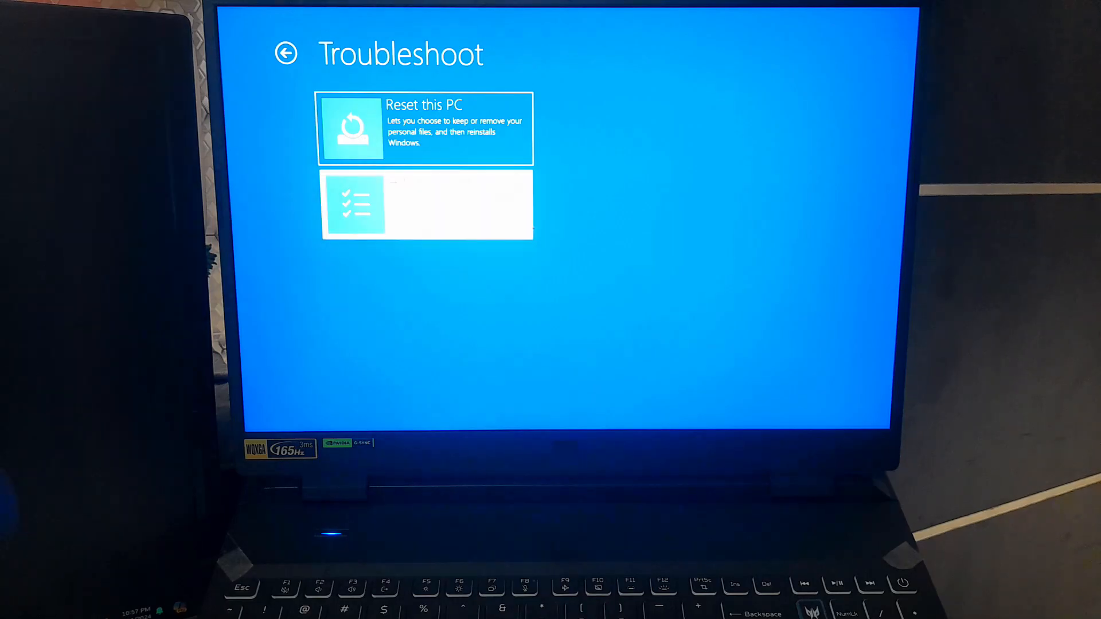
left_click(427, 204)
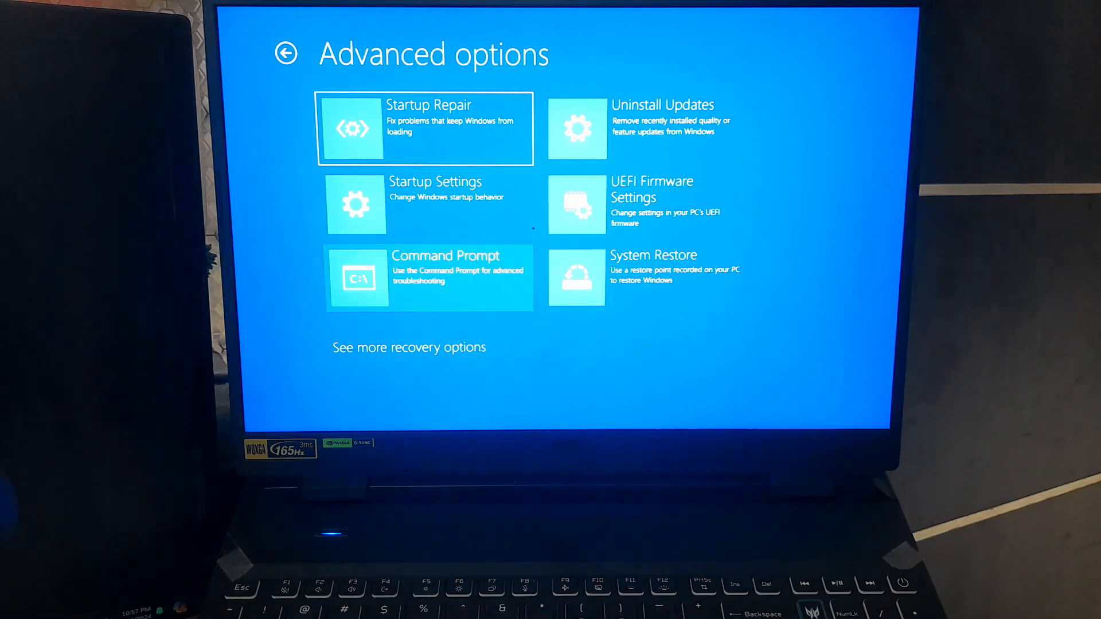
left_click(428, 277)
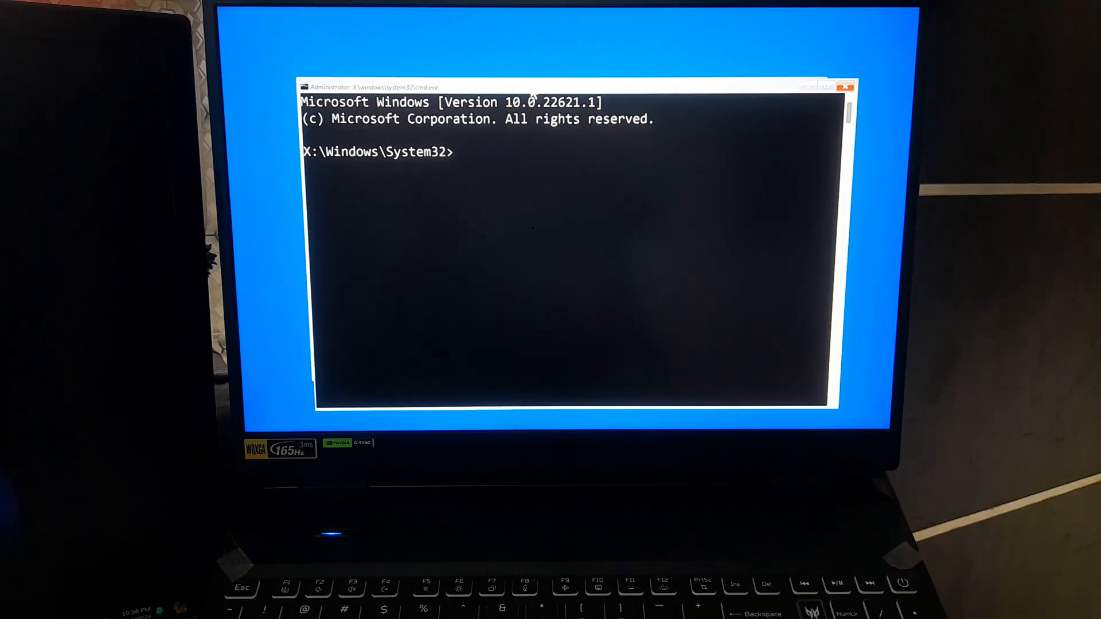
Step: Run bcdedit /set {default} recoveryenabled no, then clear the retyped command line
type("bcdedit")
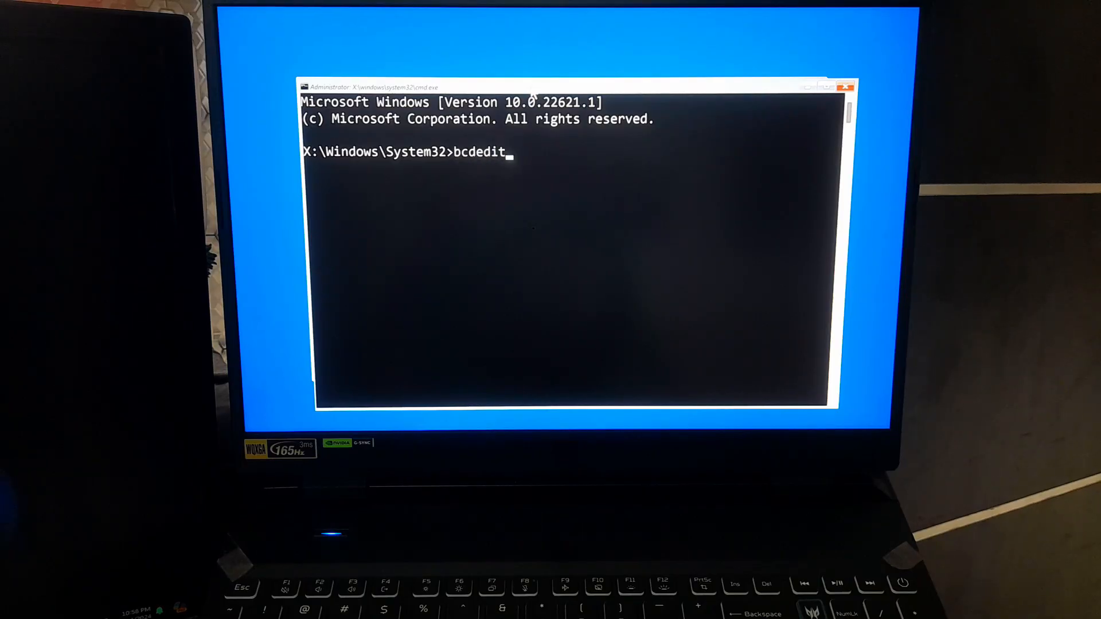
type("/set {d")
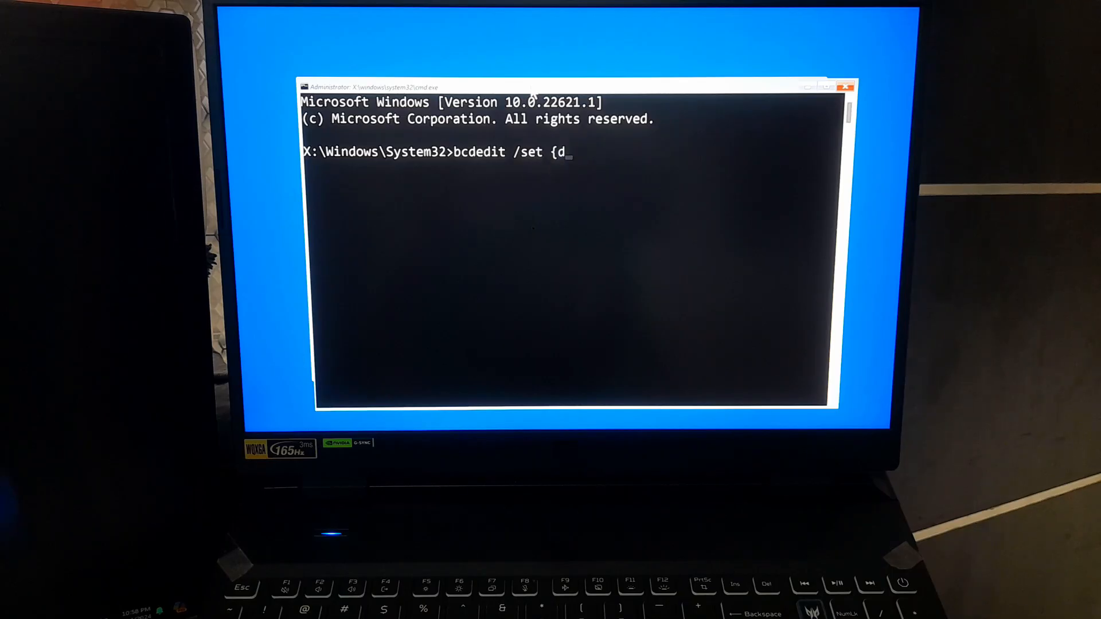
type("efault} r")
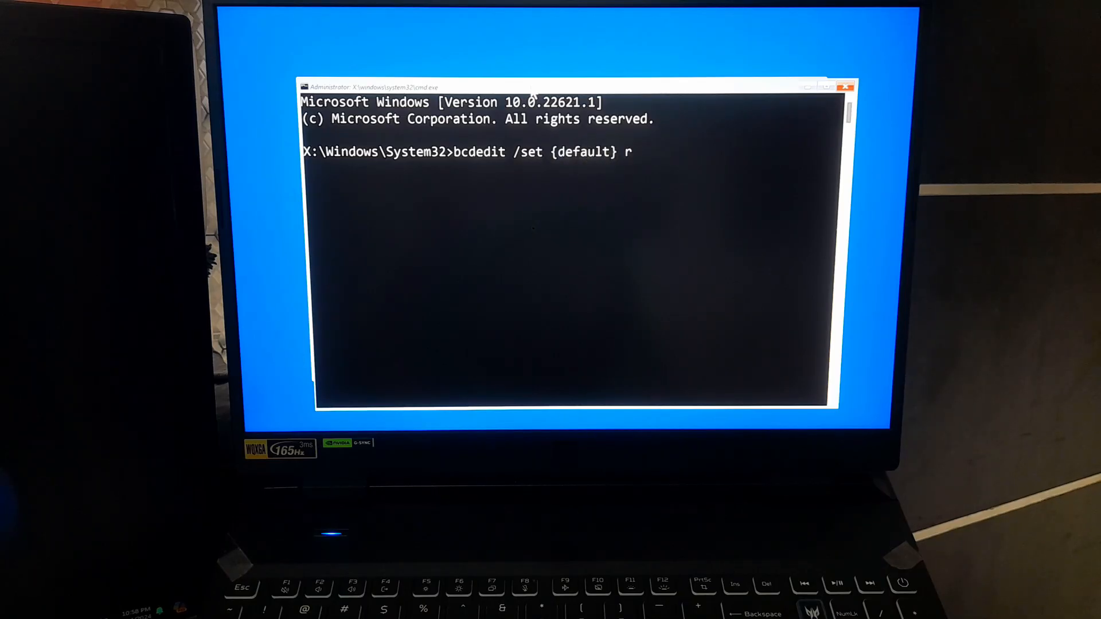
type("ecoveryenab")
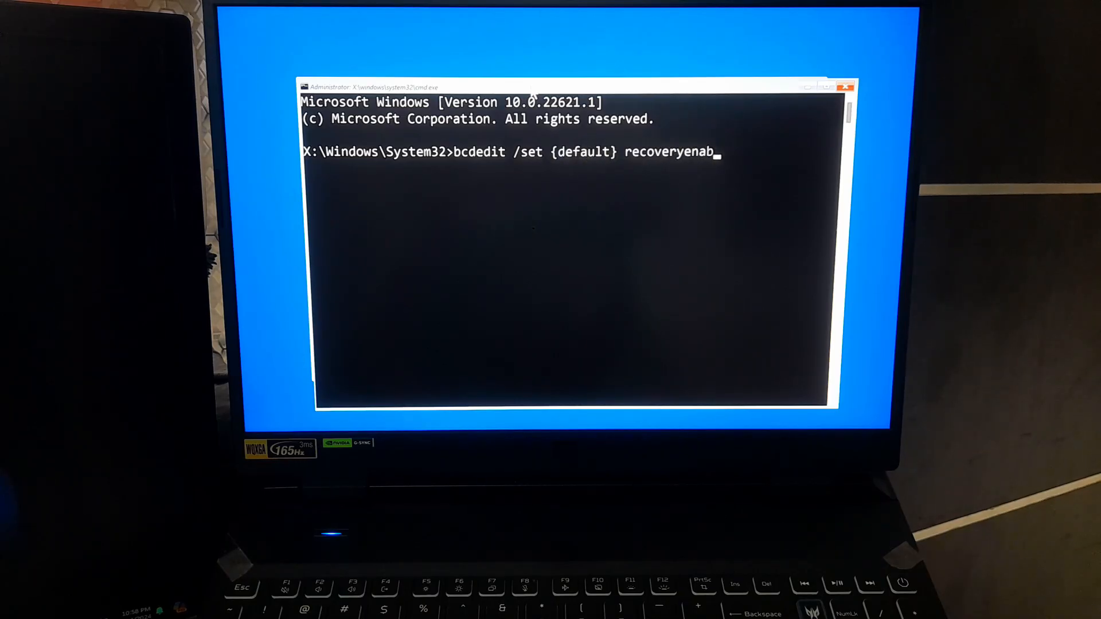
type("led no")
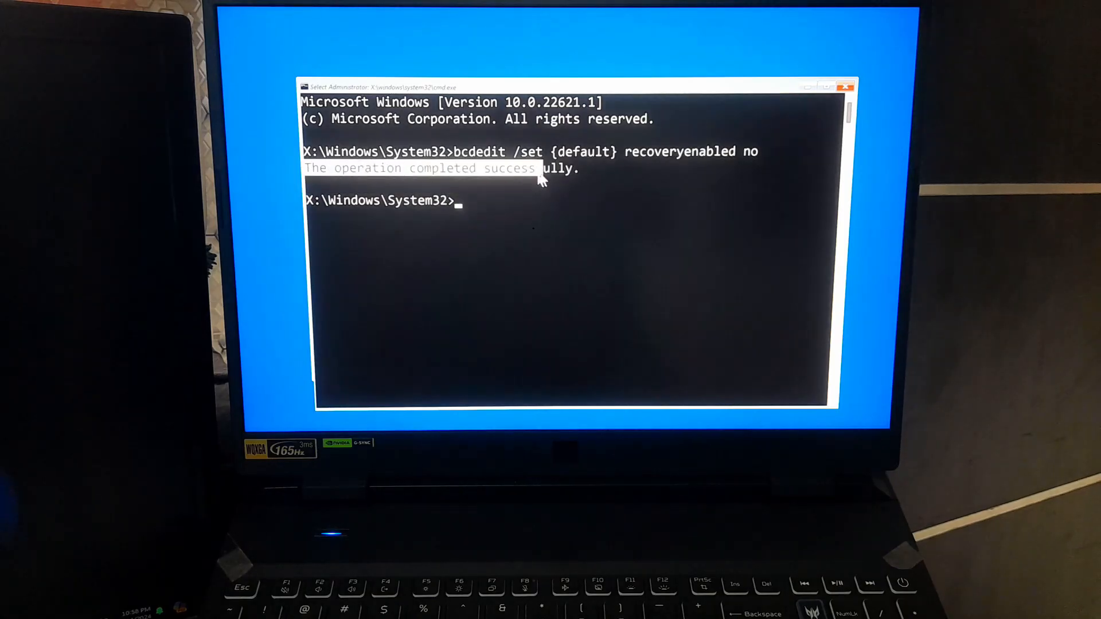
mouse_move(579, 178)
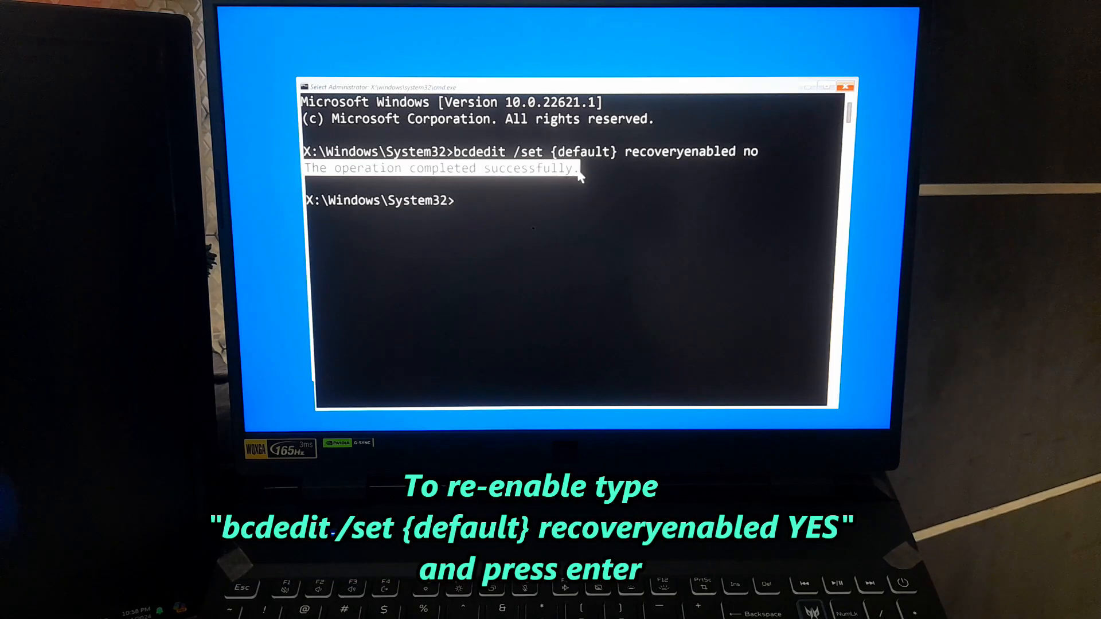
type("bcdedit /set {default} recoveryenabled no")
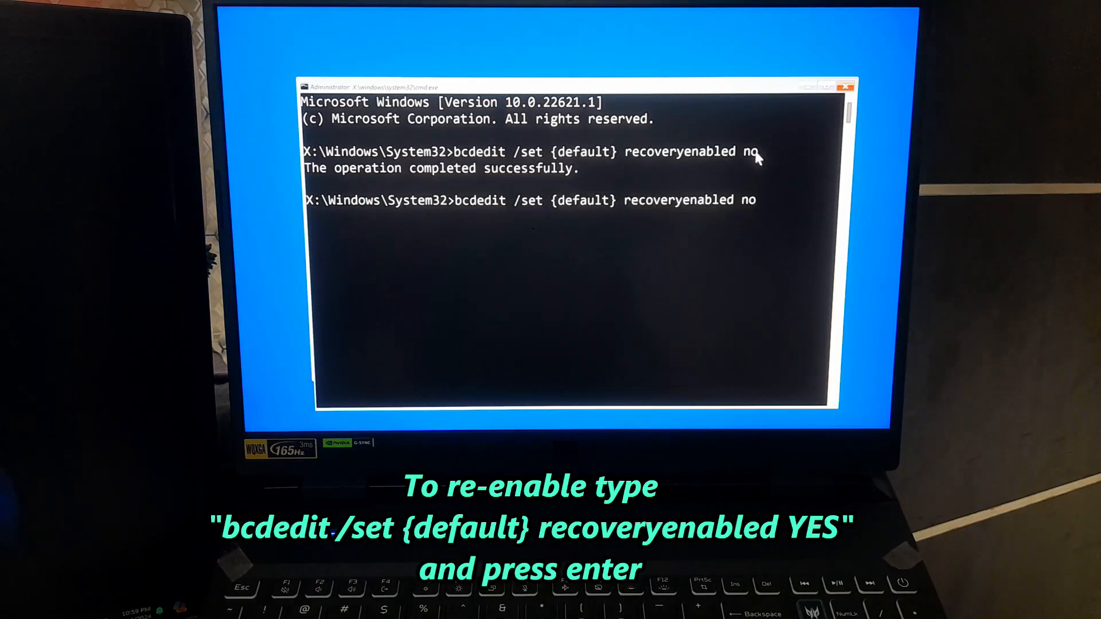
type("y")
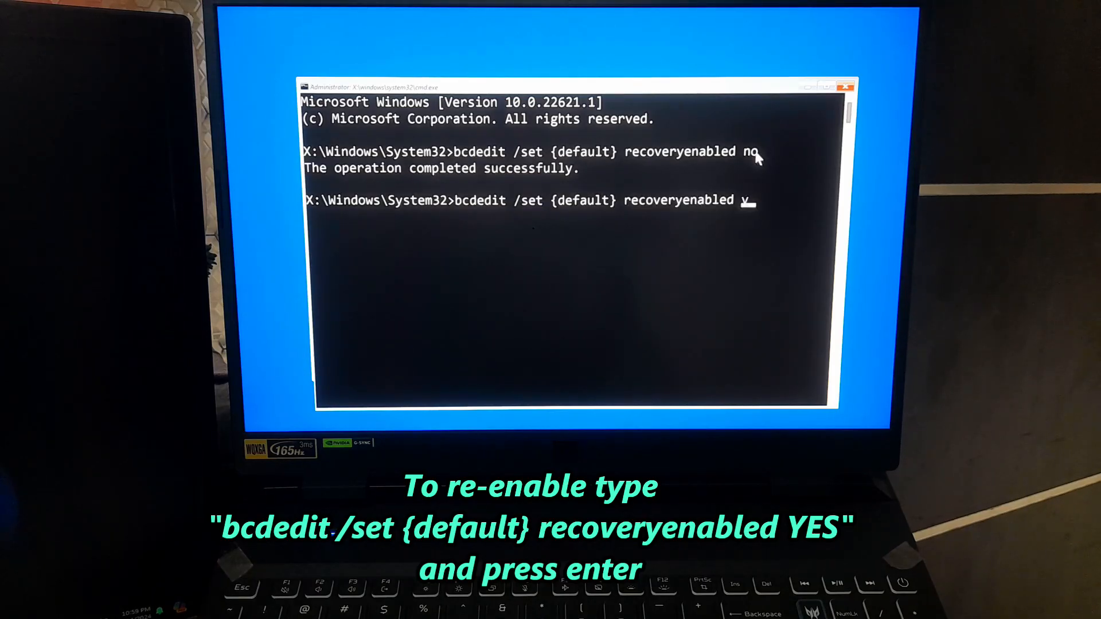
key("Backspace")
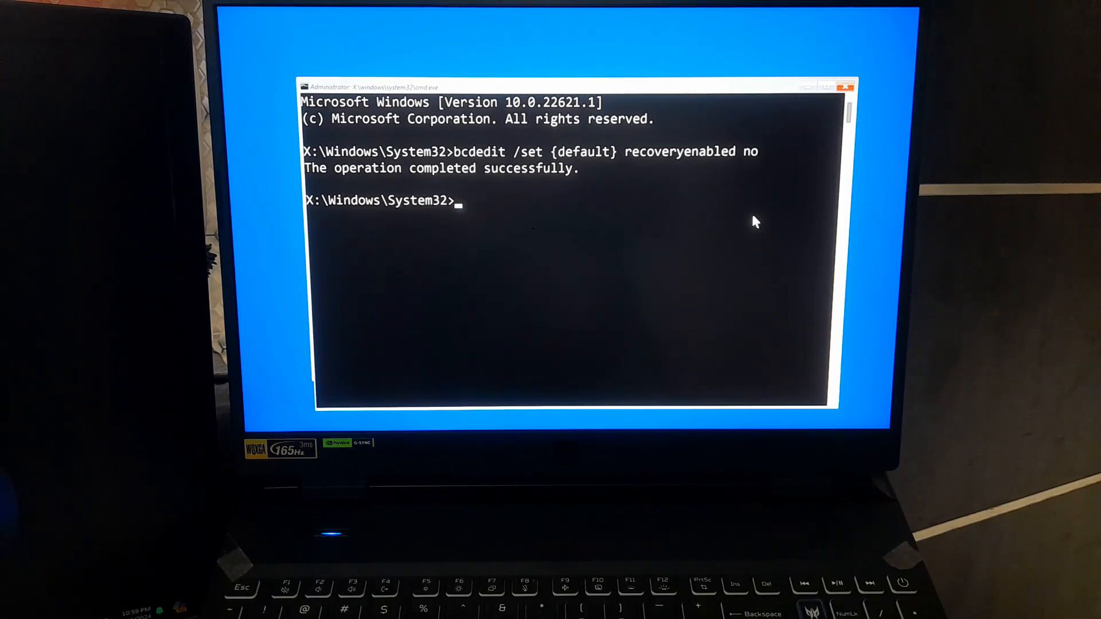
Step: Run bcdedit /set {default} bootstatuspolicy ignoreallfailures after one failed attempt, then exit the prompt
type("bcdedit")
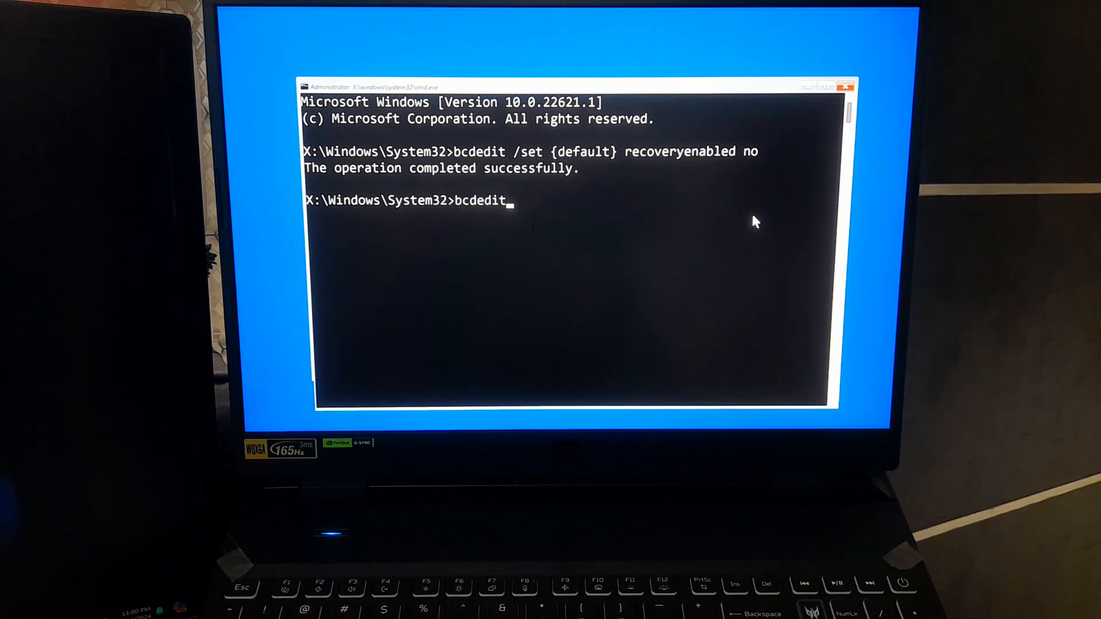
type("/set {default} bootst")
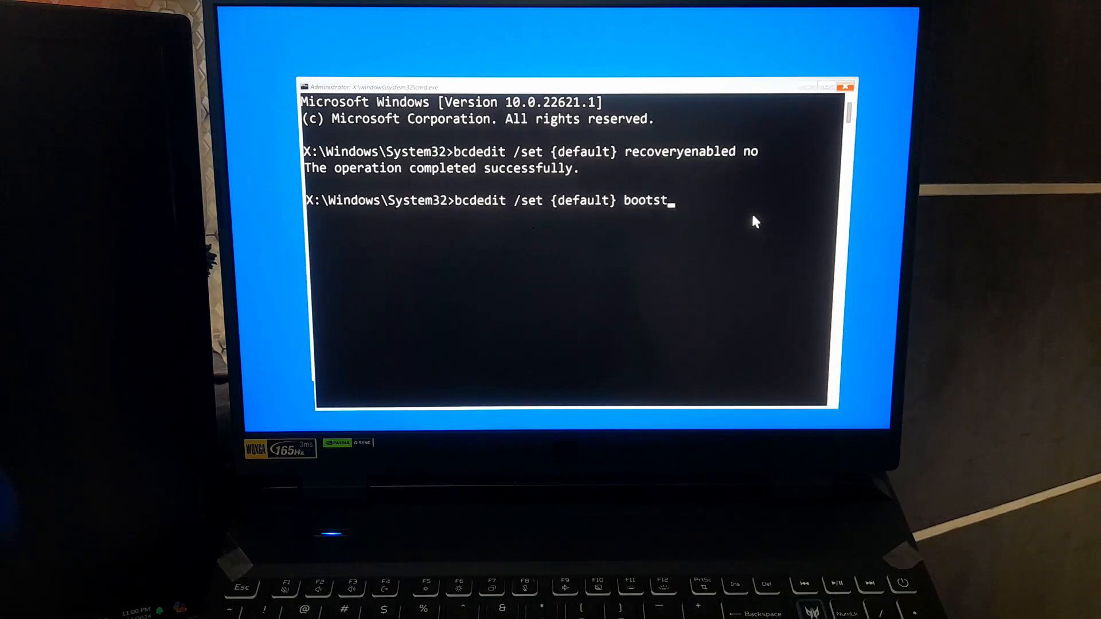
type("atuspolicy ignoreallfailure")
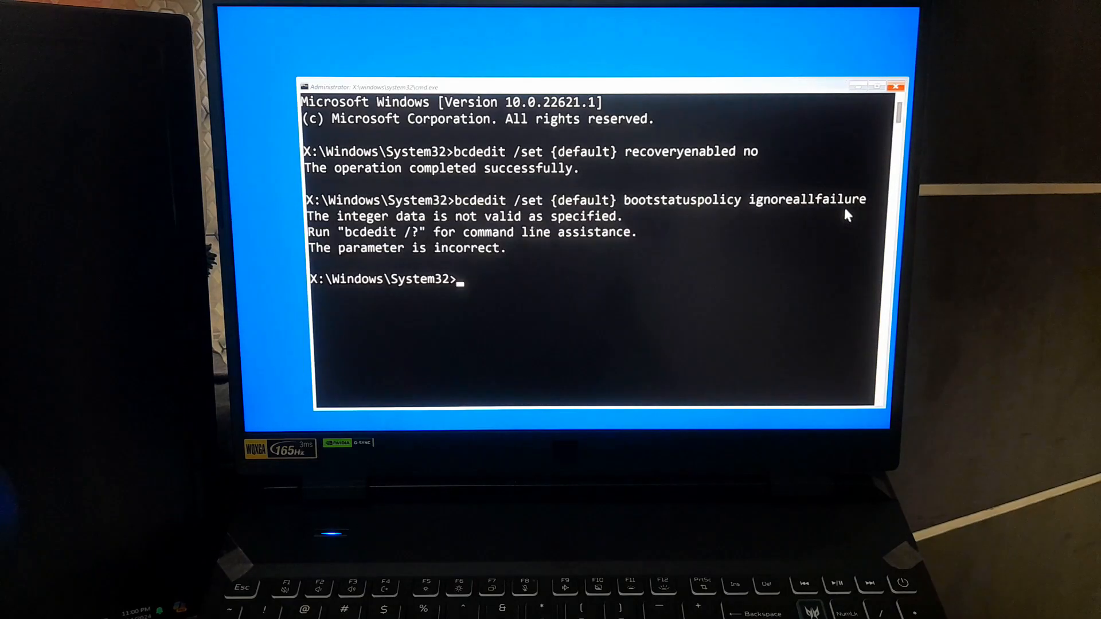
type("bcdedit /set {default} bootstatuspolicy ignoreallfailures")
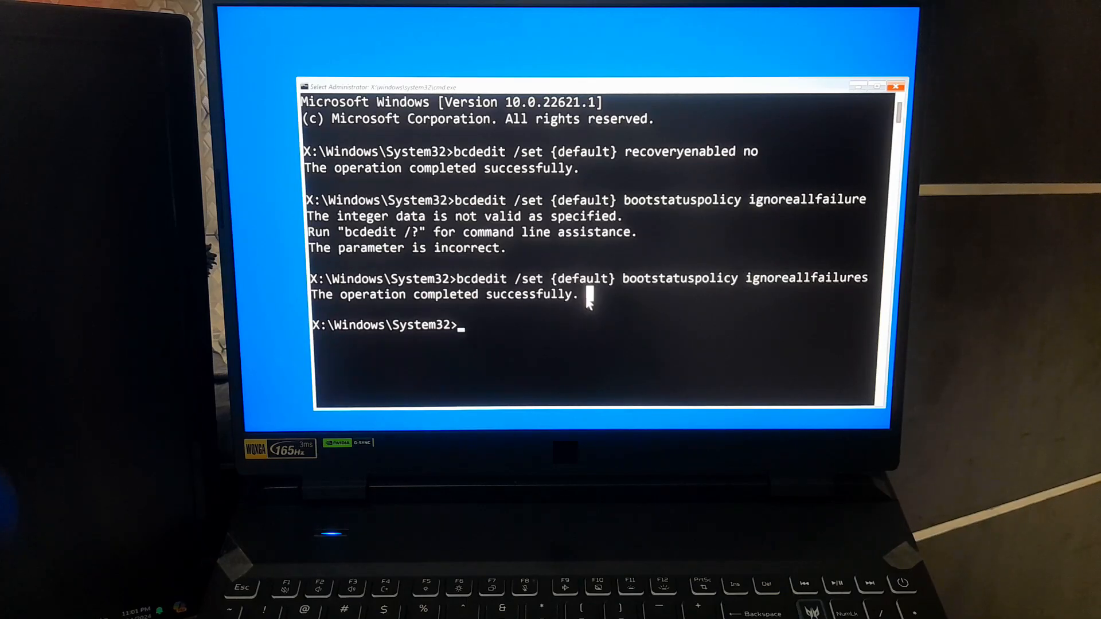
type("exi")
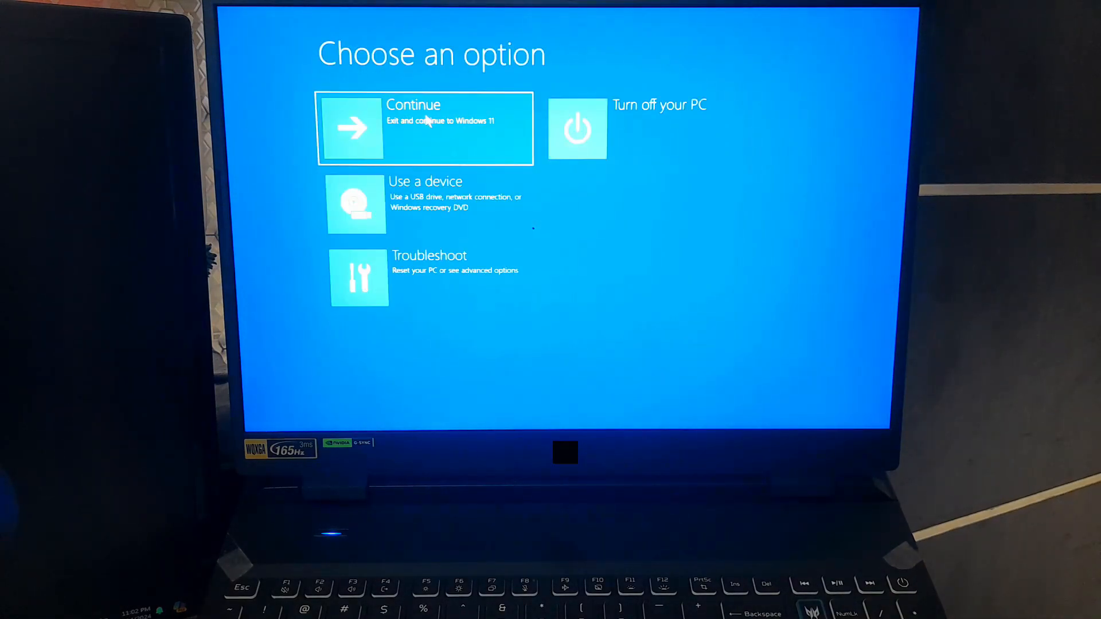
Step: Choose Continue to leave recovery and boot into Windows 11
left_click(423, 128)
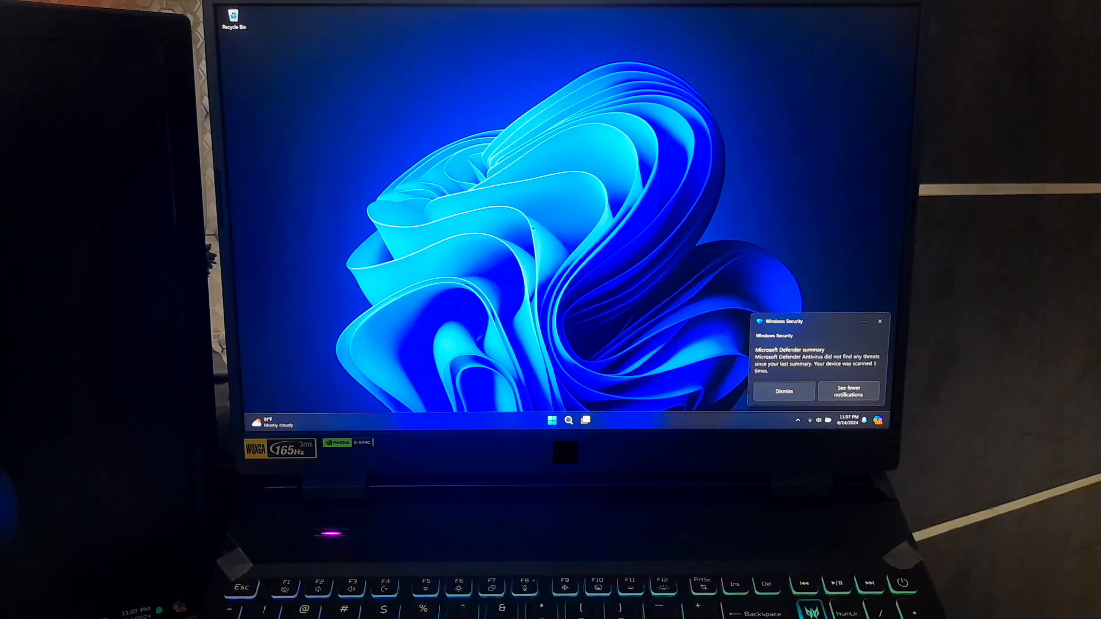
Step: Dismiss the Windows Security summary notification and show the Quick Settings panel
left_click(781, 391)
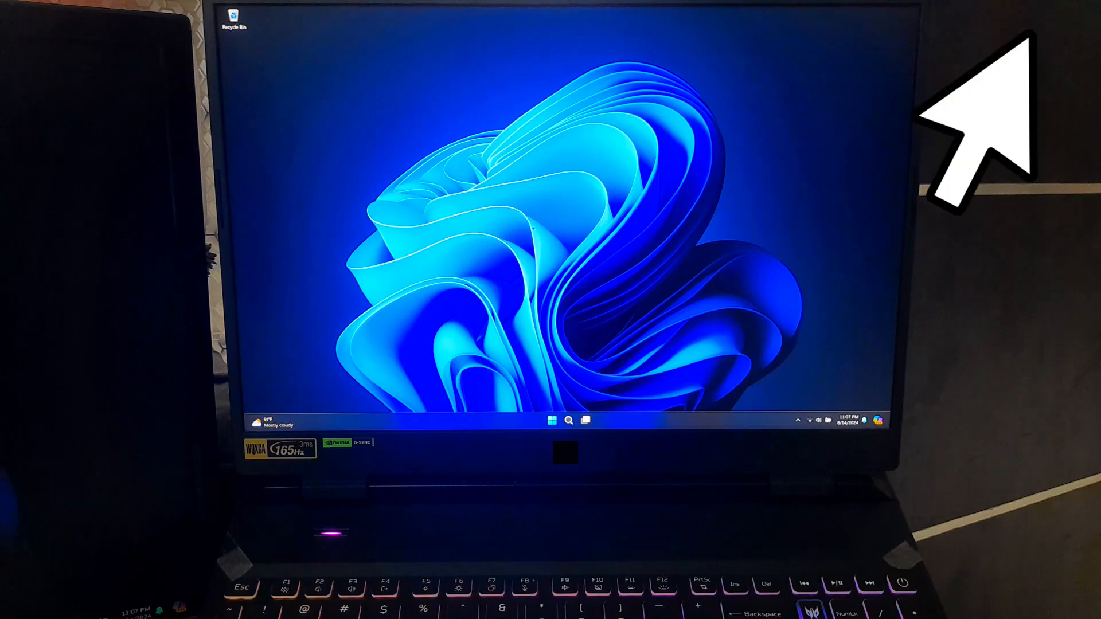
mouse_move(955, 126)
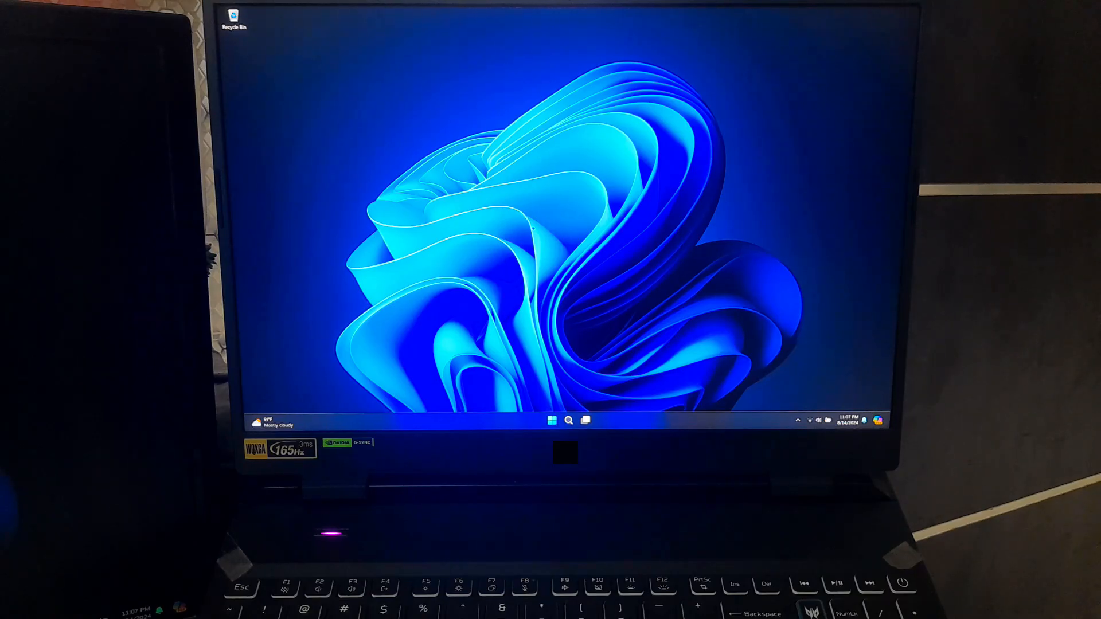
left_click(814, 421)
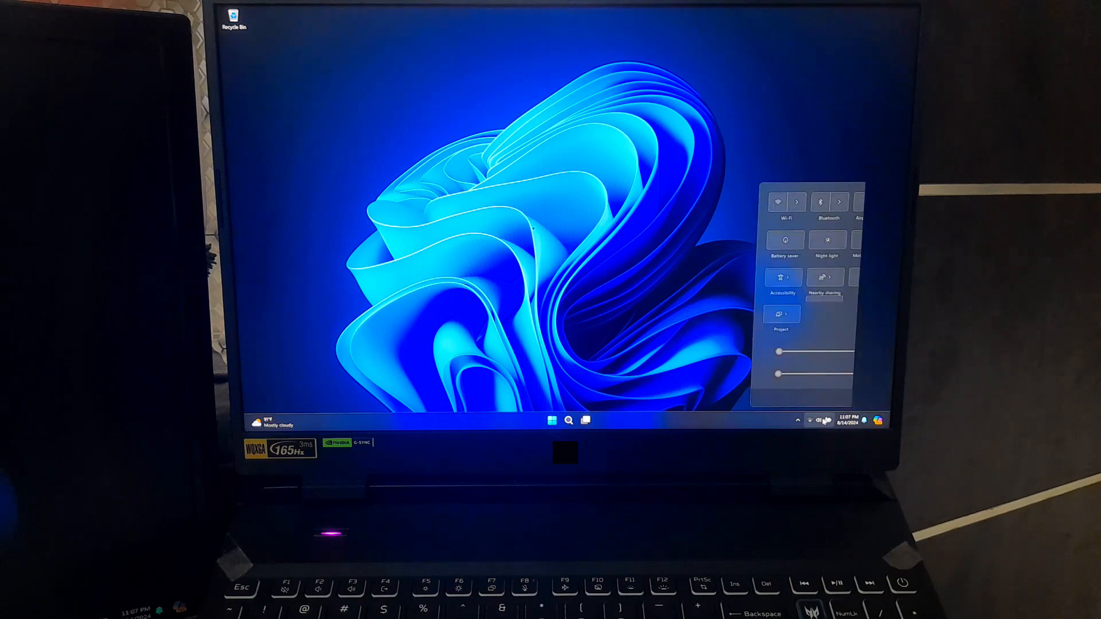